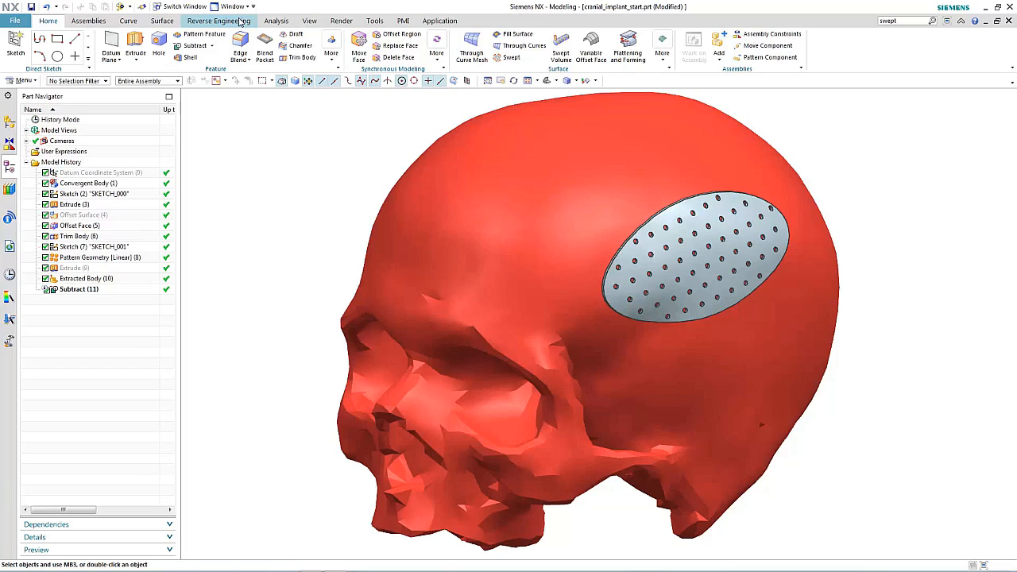
Step: Import the skull STL mesh and raise its translucency to about 87
right_click(463, 358)
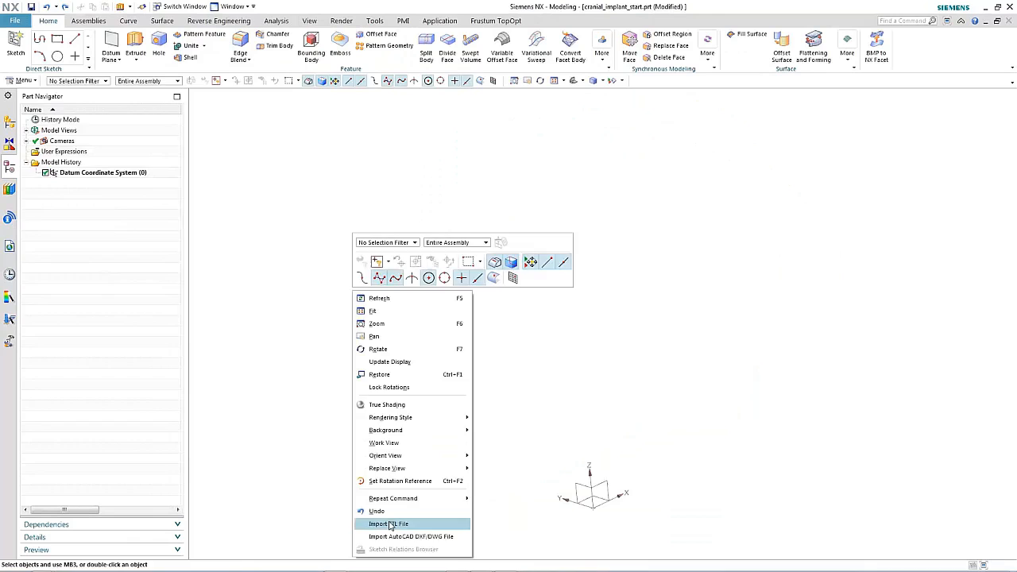
click(388, 523)
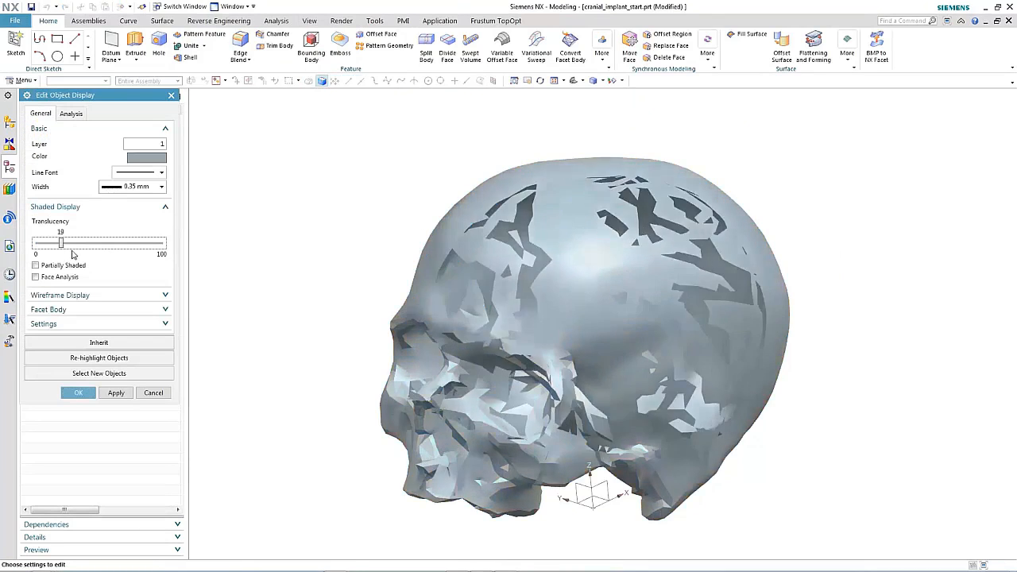
drag(62, 242, 143, 243)
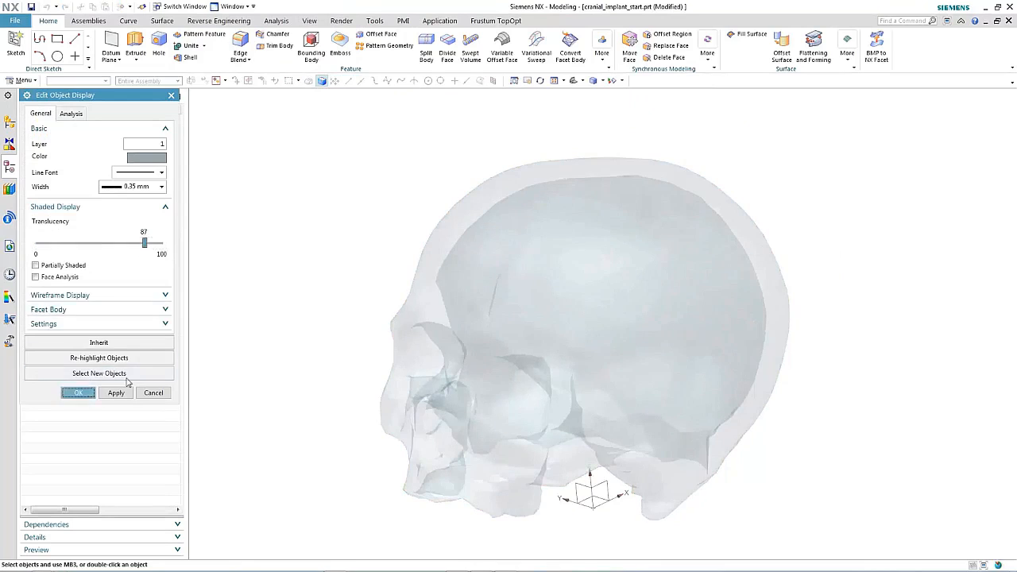
click(78, 392)
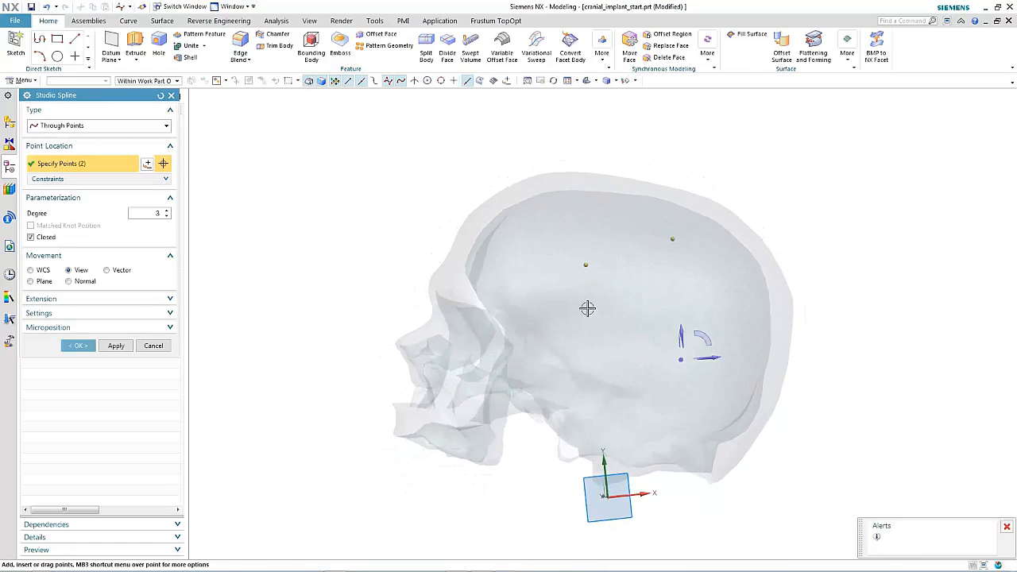
Step: Draw a closed four-point spline on the skull's side, dragging a point to shape it
click(654, 330)
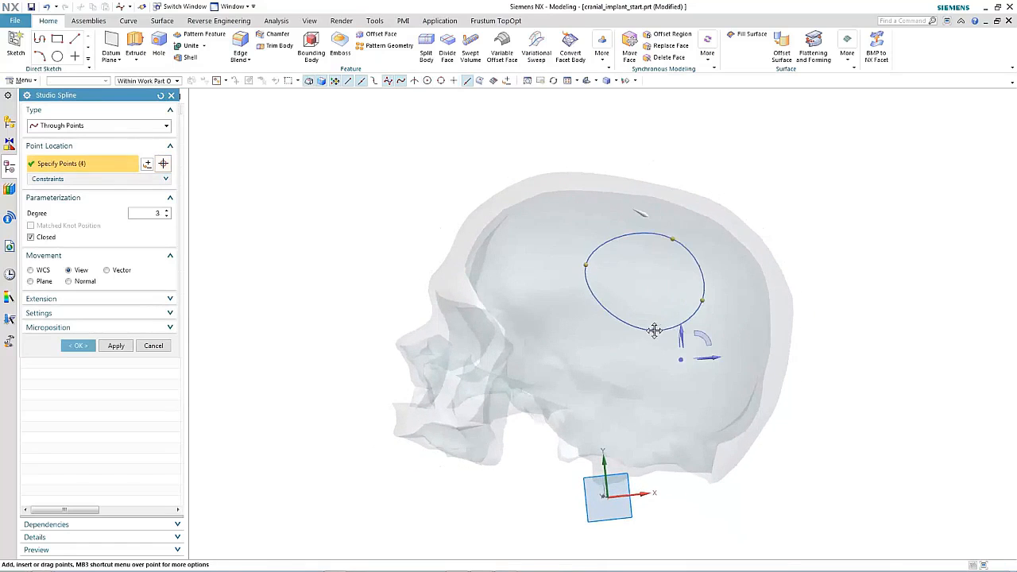
drag(654, 330, 713, 322)
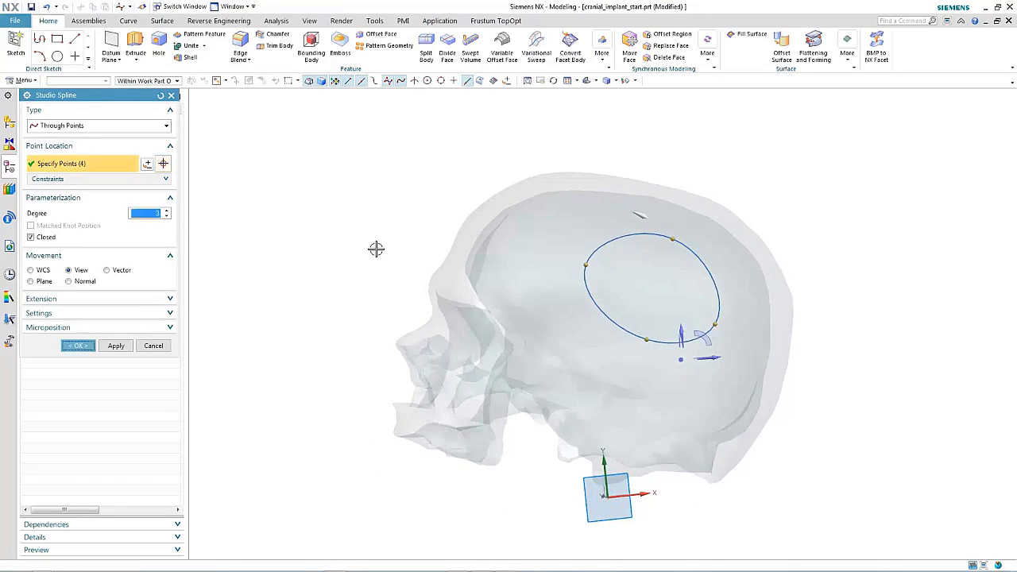
click(77, 345)
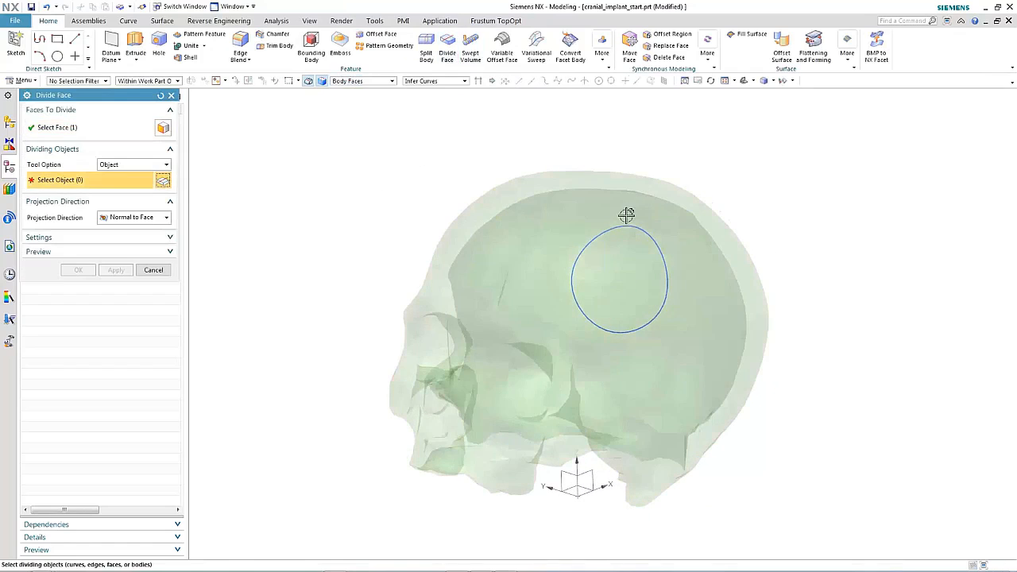
Step: Divide the skull face along the closed spline, normal to the face
click(78, 269)
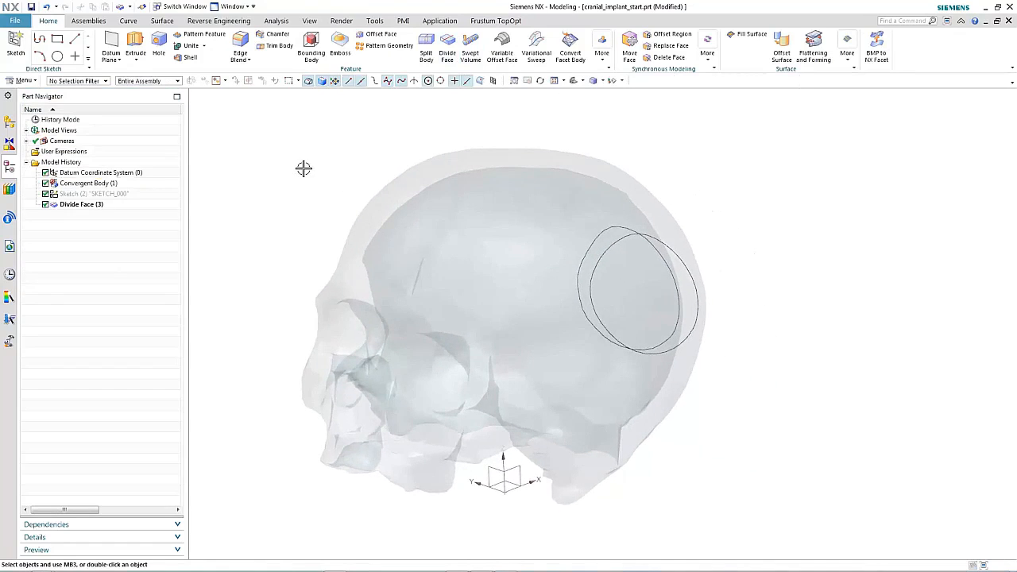
click(135, 44)
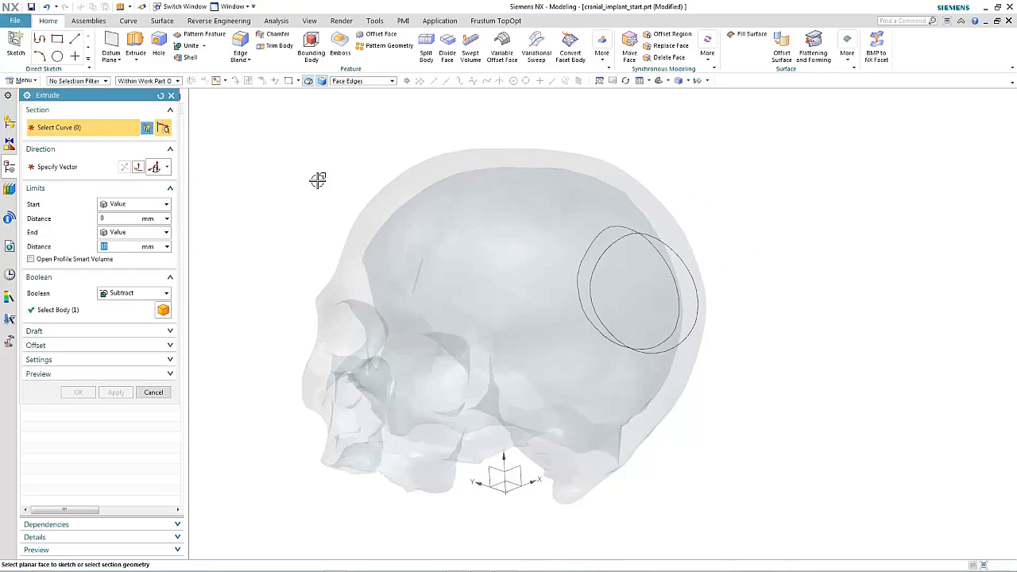
Step: Extrude the divided outline edge 1 mm, subtracting it from the skull body
click(636, 286)
text(4.5)
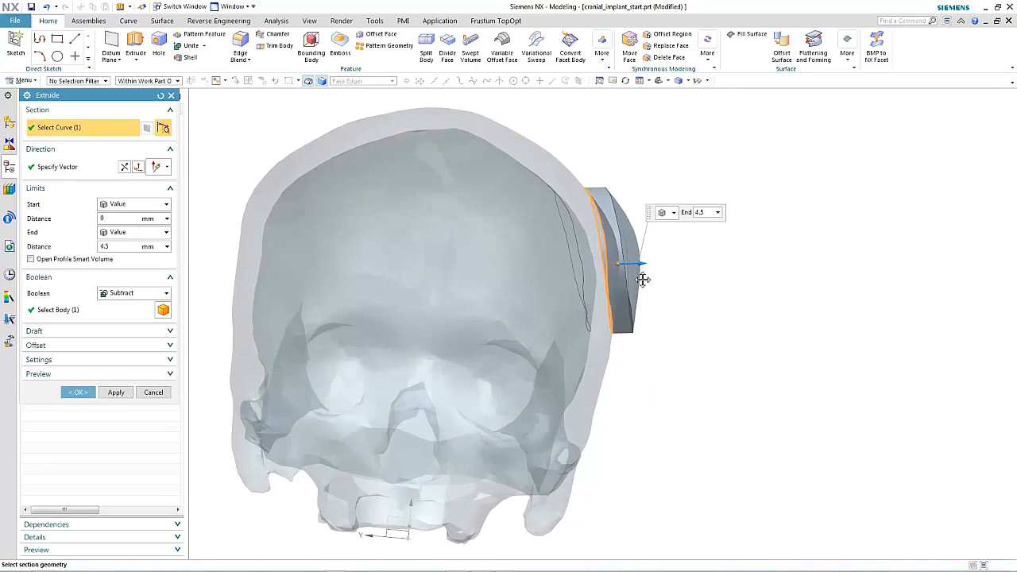
drag(642, 278, 630, 308)
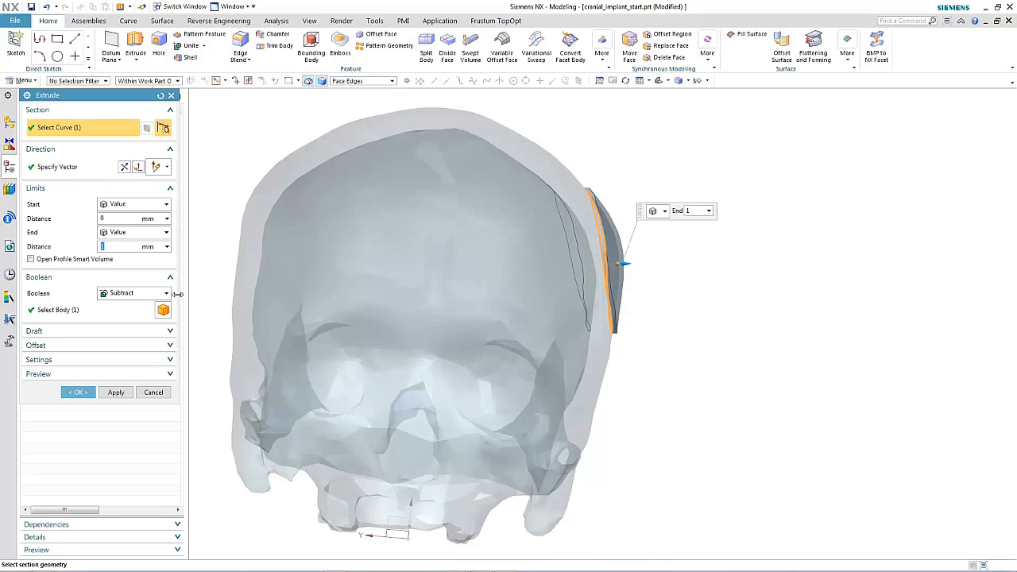
click(77, 392)
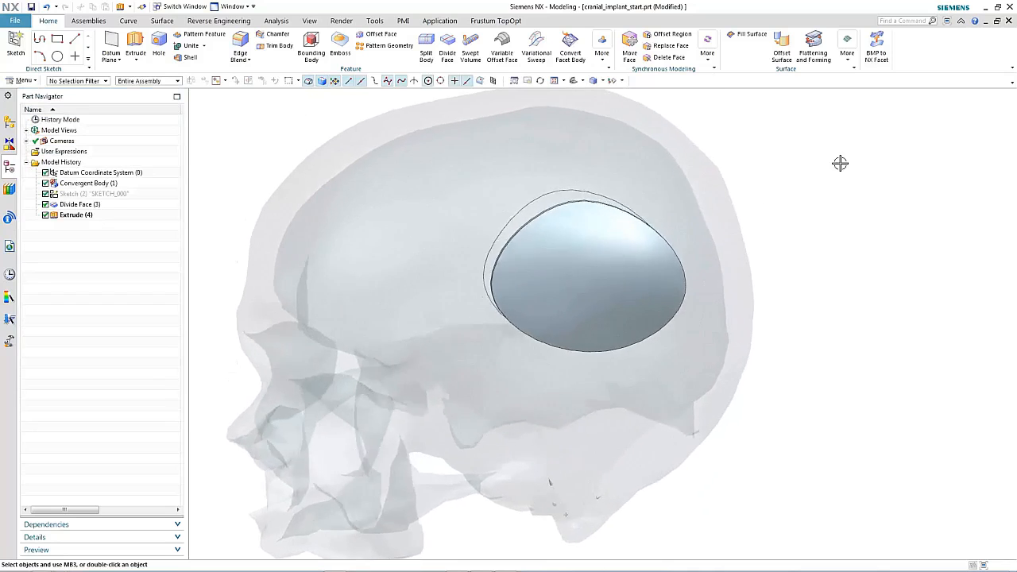
Step: Offset the implant patch's outer face outward by 1.5 mm
click(380, 34)
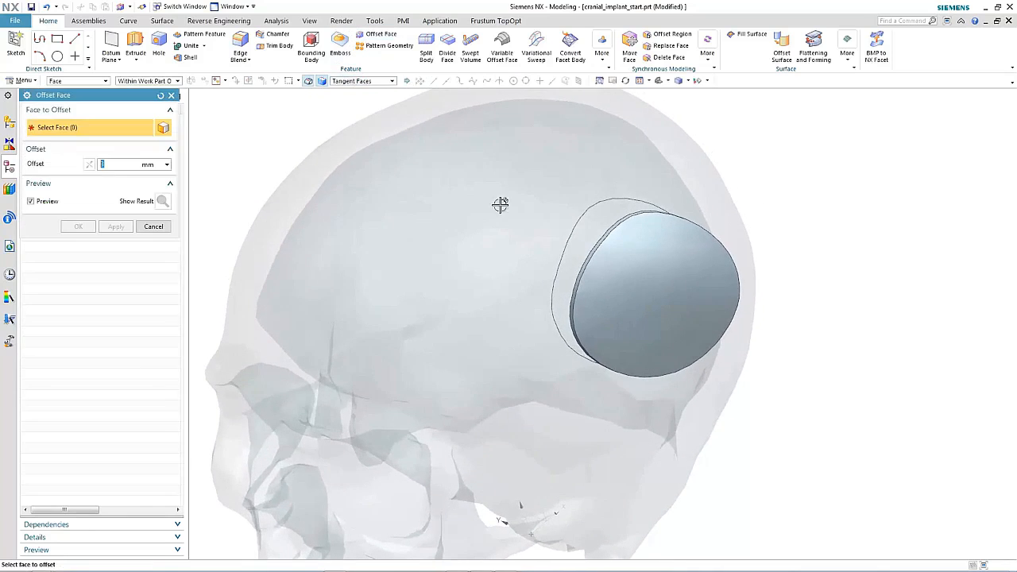
click(636, 287)
text(1.5)
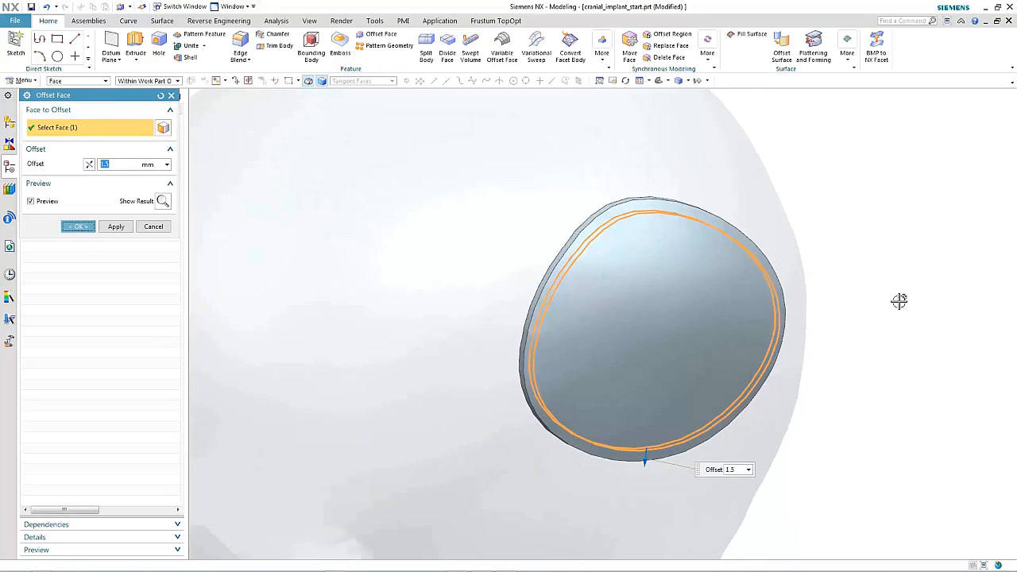
click(76, 227)
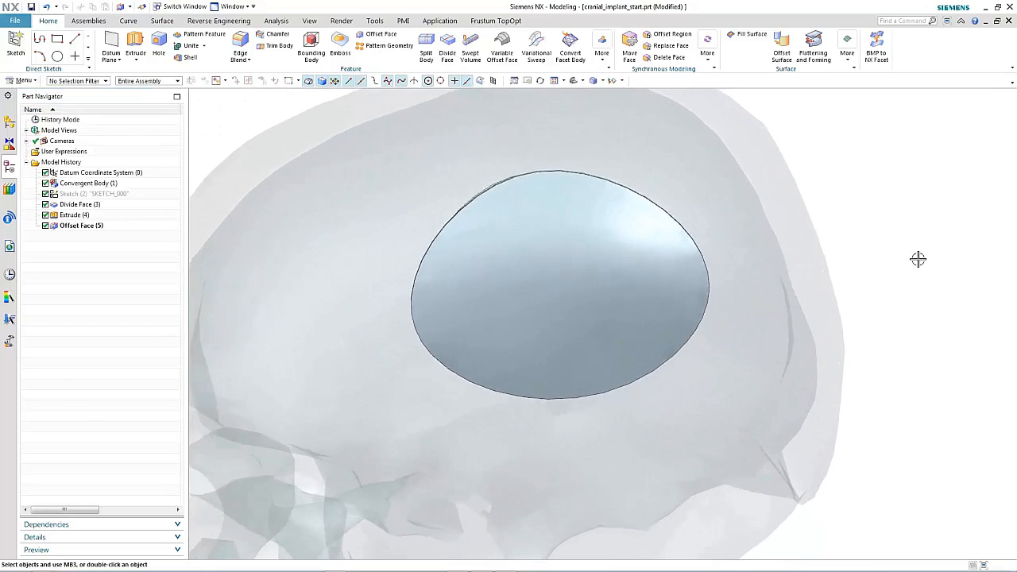
Step: Show SKETCH_000 again and sketch a 1 mm diameter circle inside the outline
right_click(91, 194)
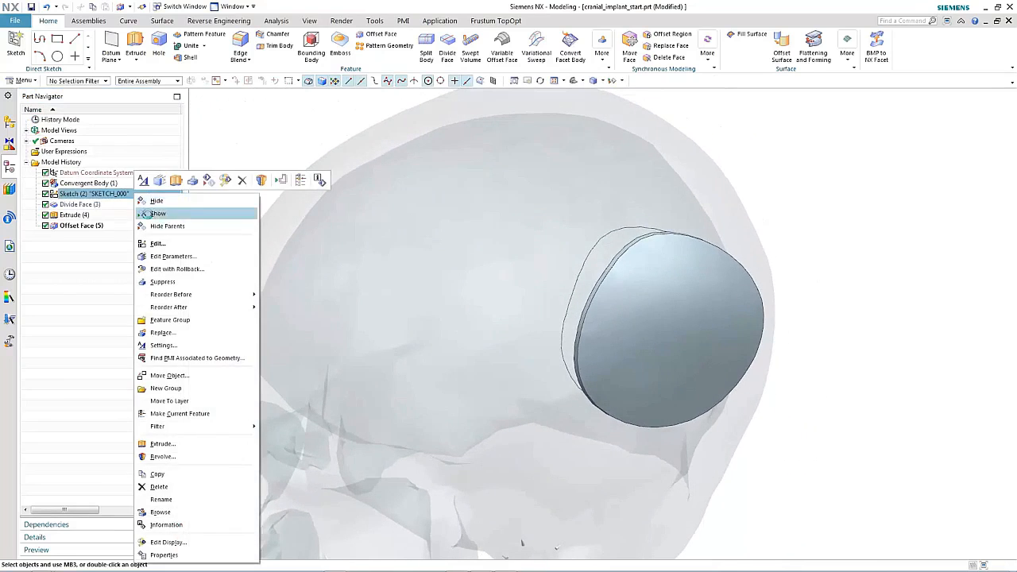
click(157, 213)
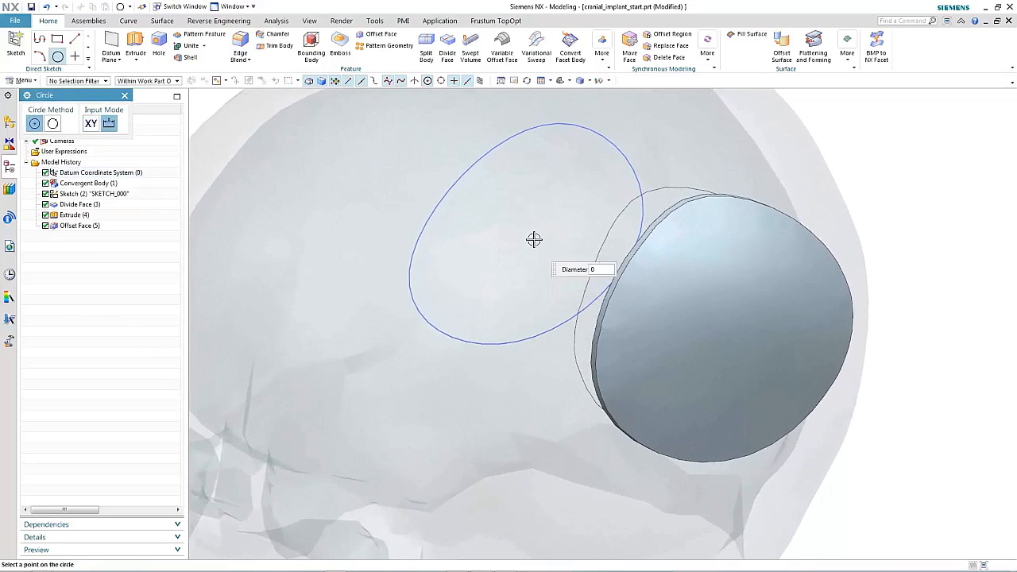
click(534, 239)
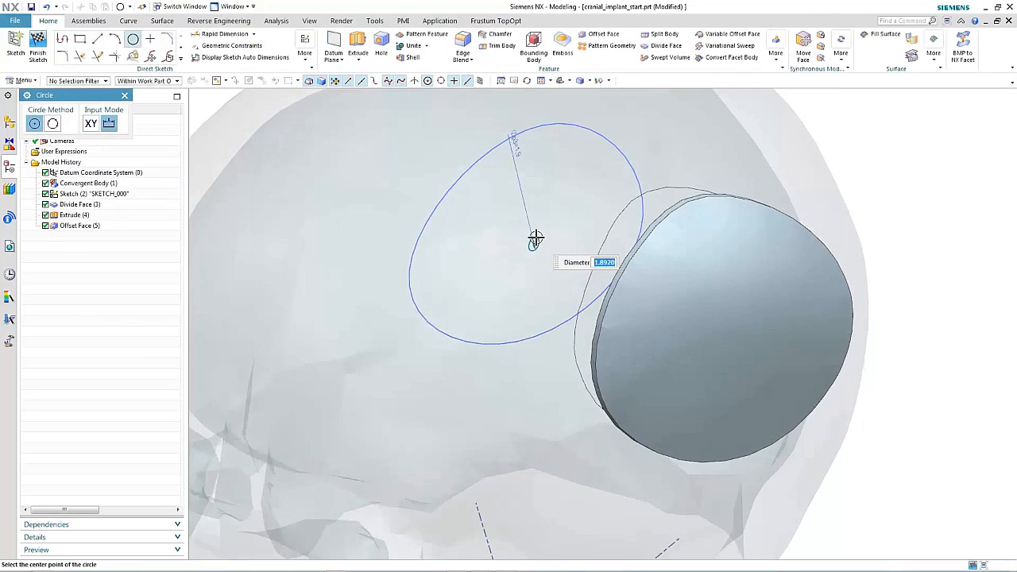
text(1)
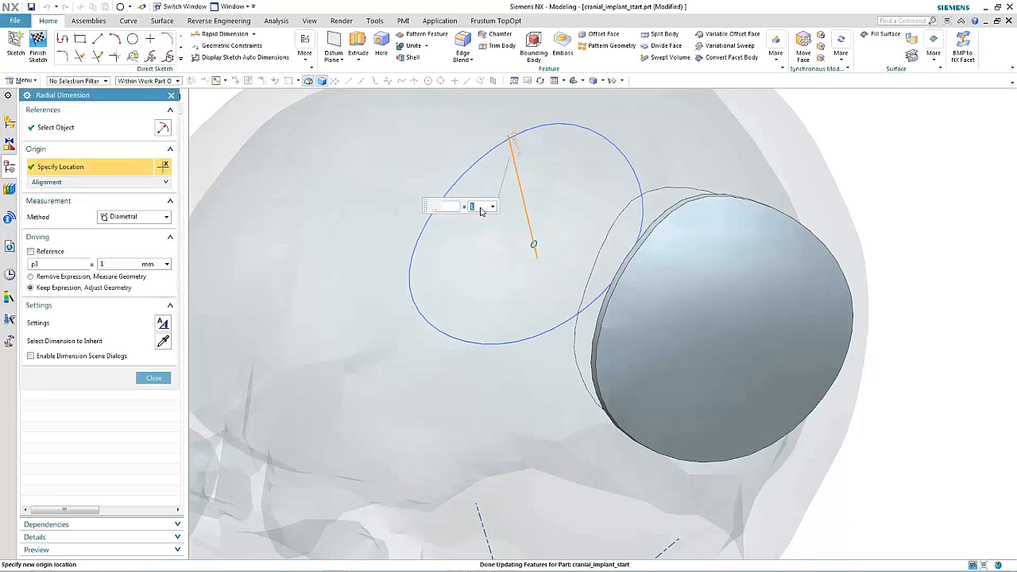
click(154, 377)
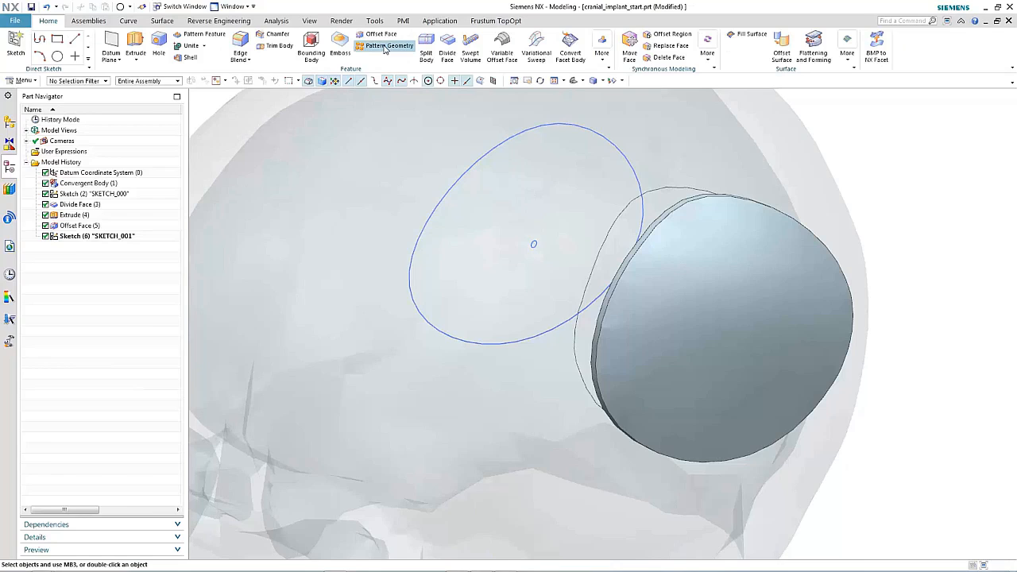
Step: Pattern the hole circle linearly within the spline boundary using a diamond layout
click(389, 45)
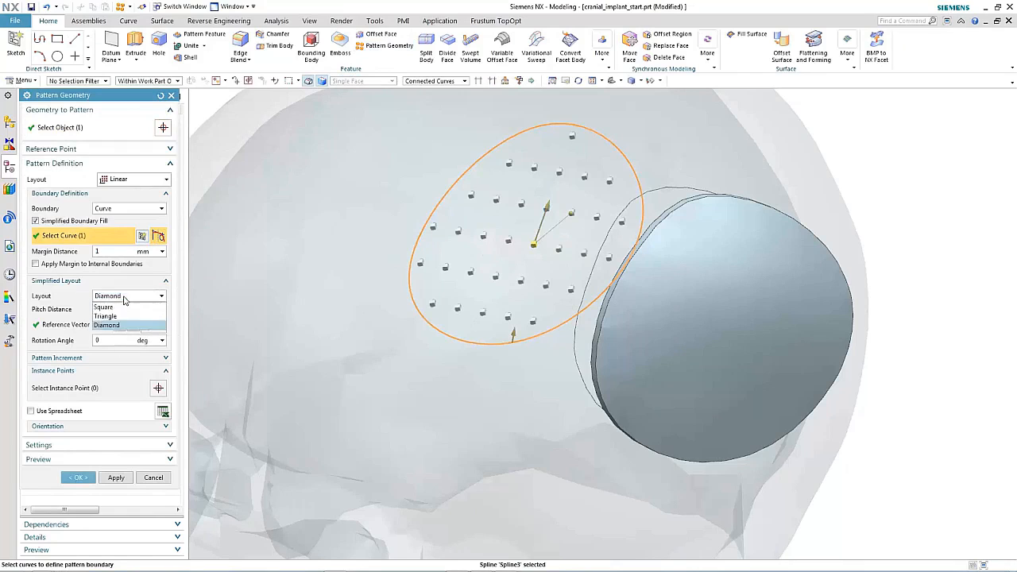
click(77, 477)
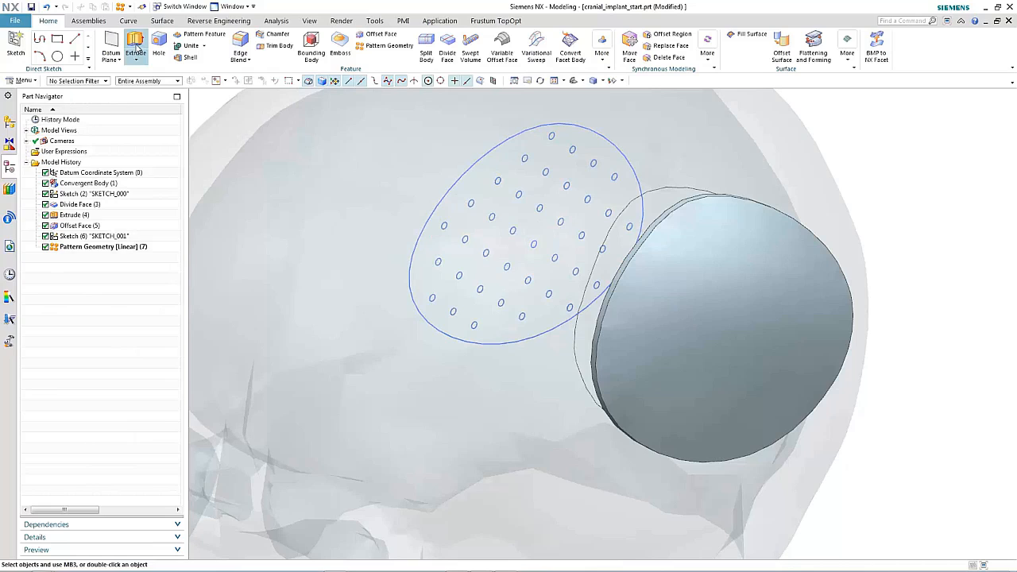
Step: Extrude the 38 hole circles through the patch with a long distance, subtracting them
click(135, 45)
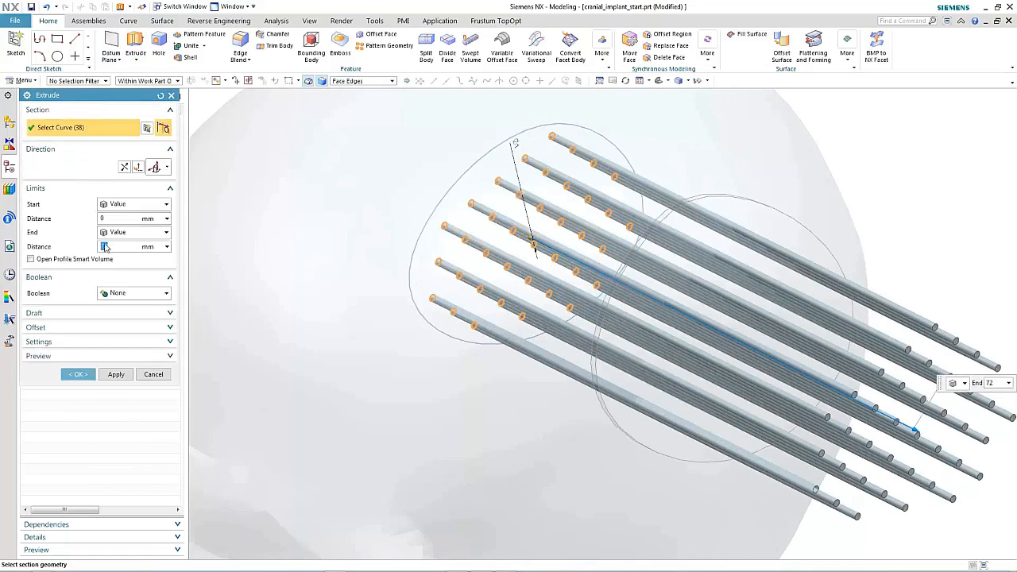
click(134, 293)
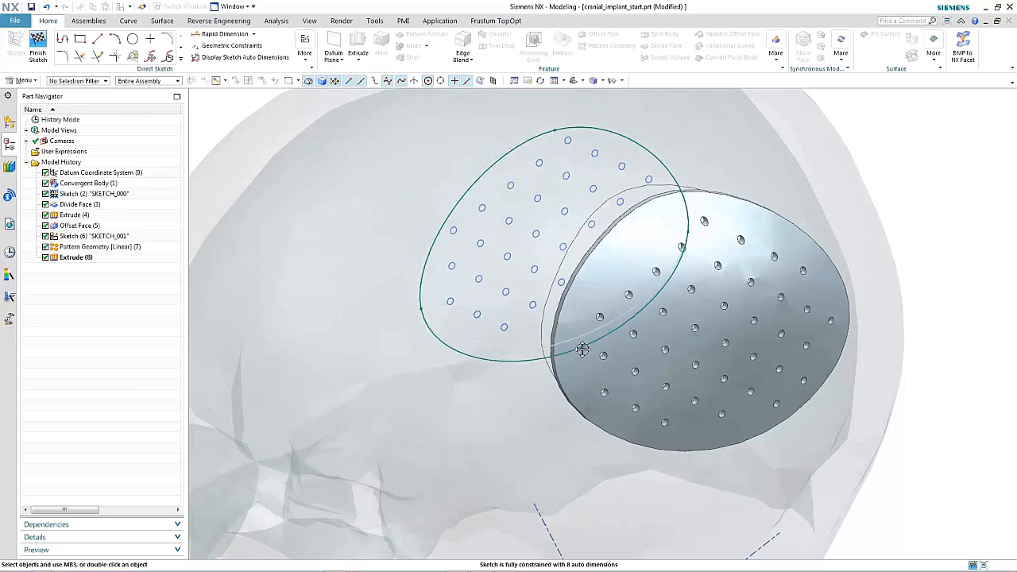
Step: Hide all sketches and curves using Show and Hide
click(38, 51)
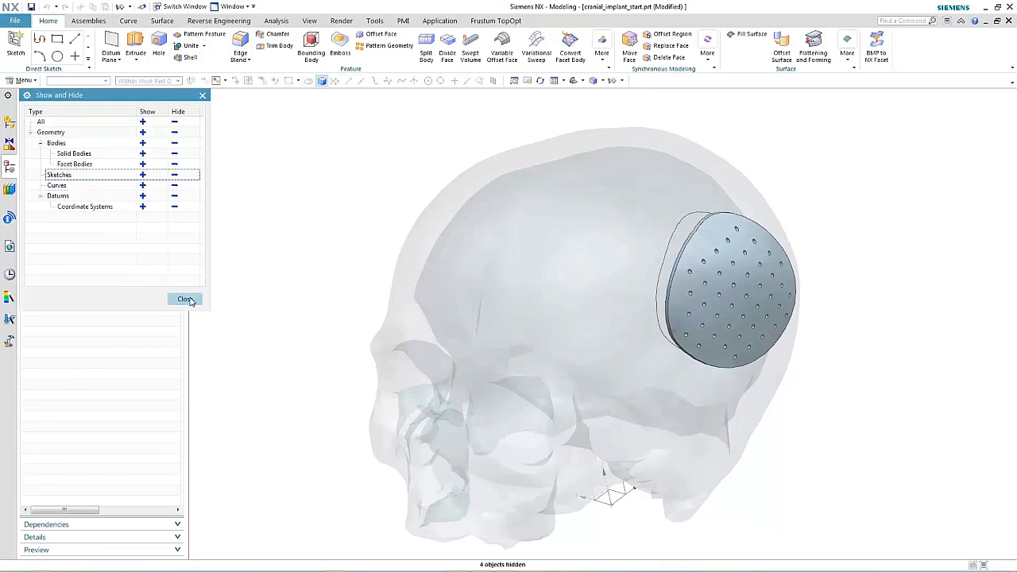
Step: Close Show and Hide and make the patch solid blue with translucency 0
click(184, 299)
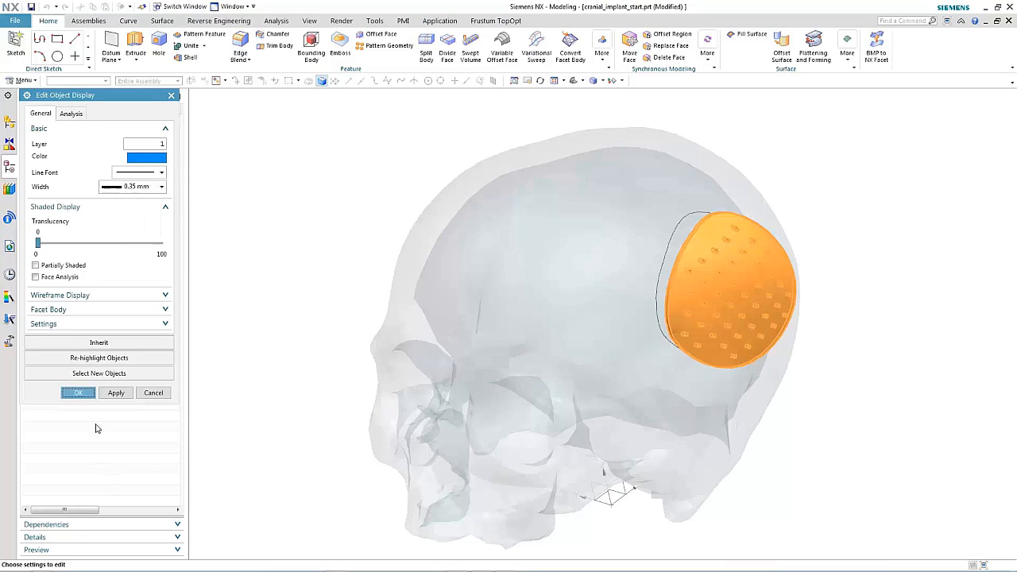
click(115, 392)
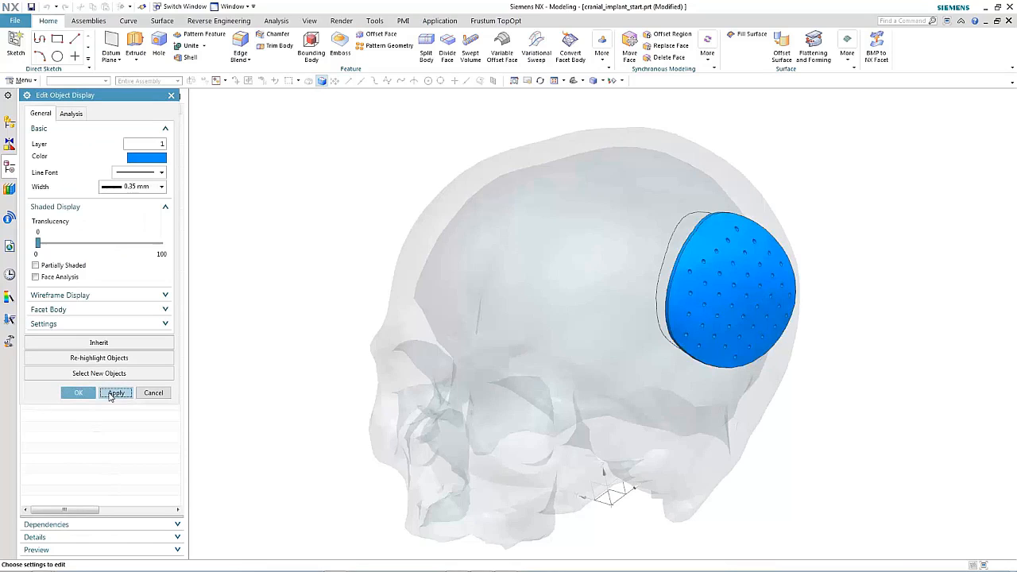